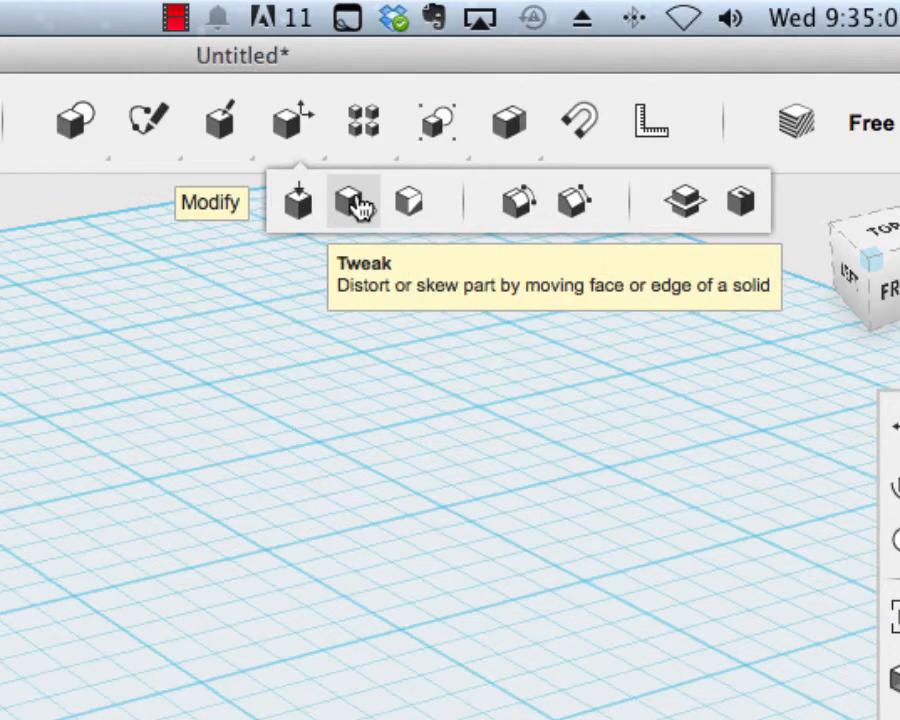
{"action": "mouse_move", "coordinate": [408, 200]}
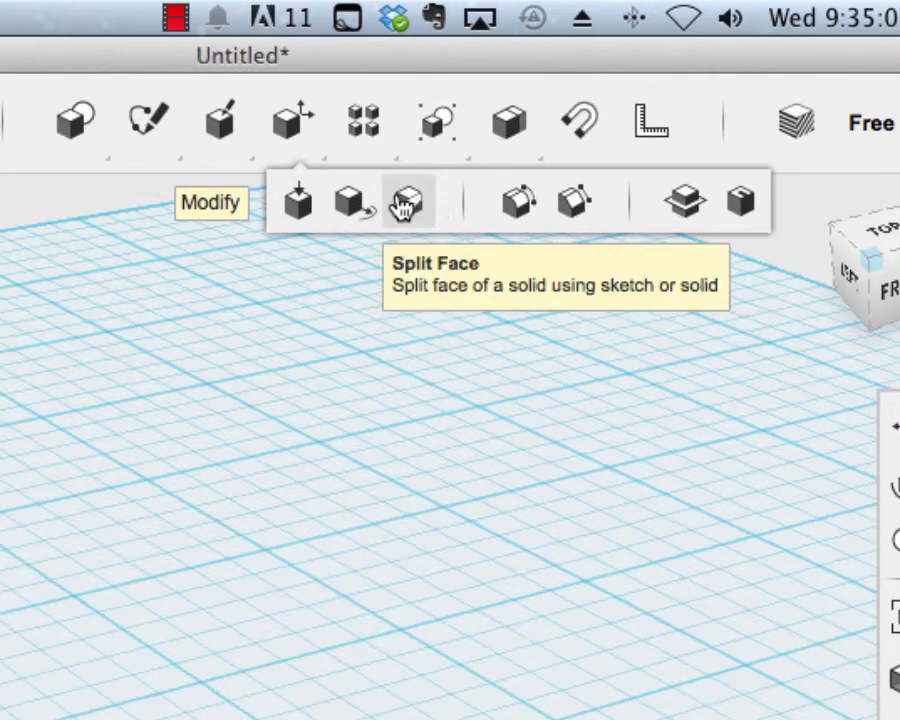
{"action": "mouse_move", "coordinate": [518, 201]}
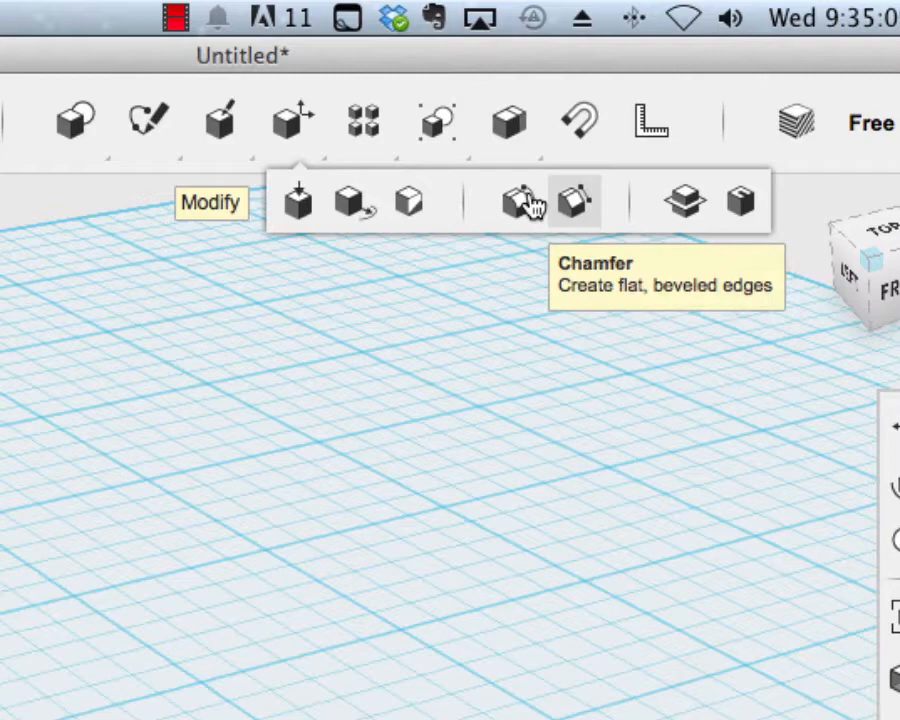
{"action": "mouse_move", "coordinate": [515, 202]}
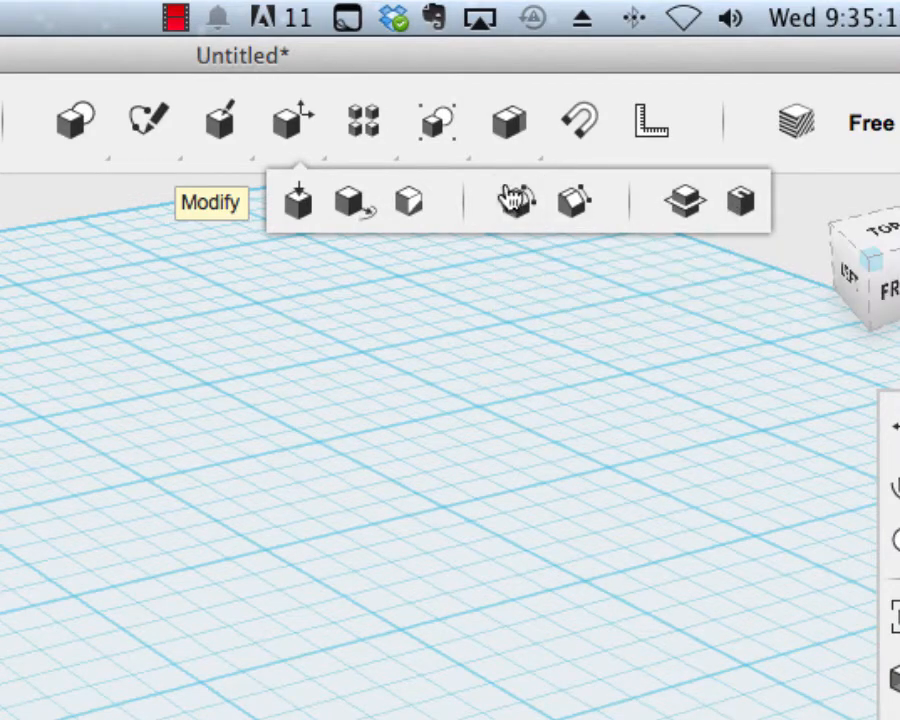
{"action": "mouse_move", "coordinate": [300, 200]}
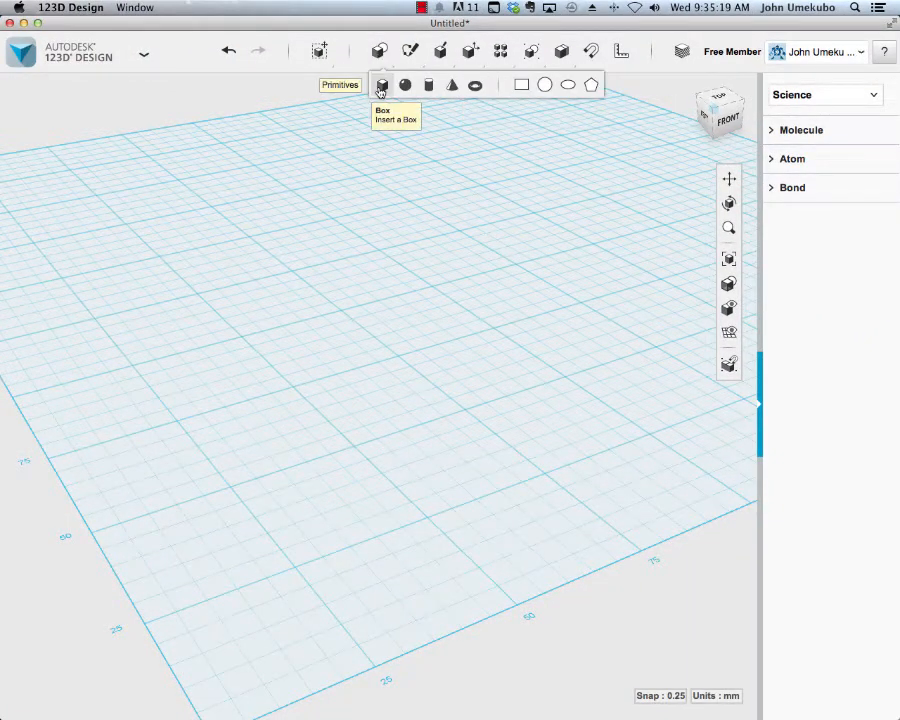
- Place a box primitive on the grid with length 40, width 40 and height 20 mm
{"action": "left_click", "coordinate": [380, 84]}
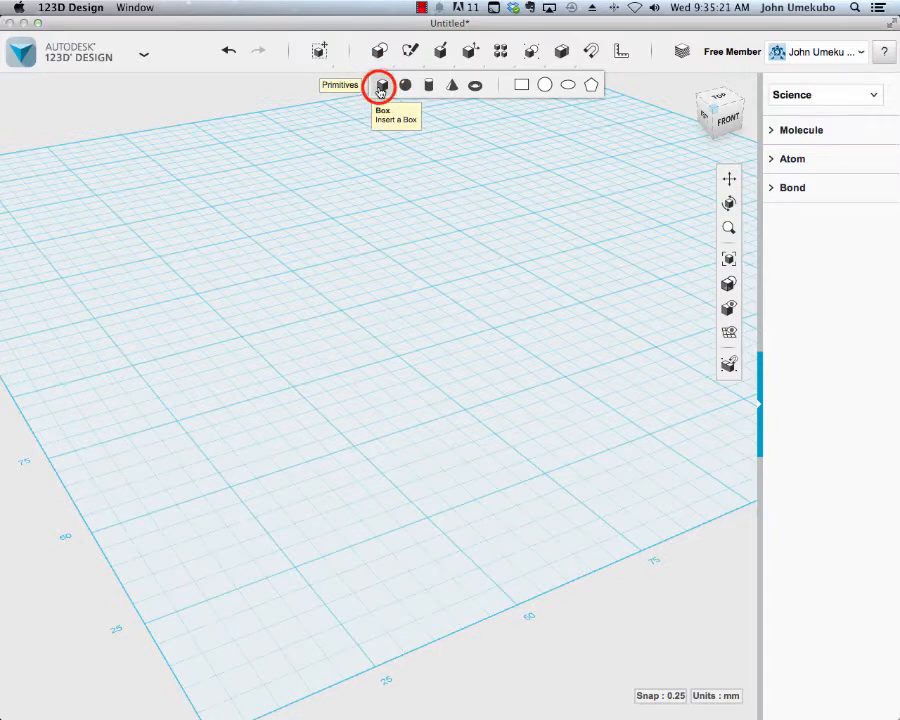
{"action": "left_click", "coordinate": [380, 85]}
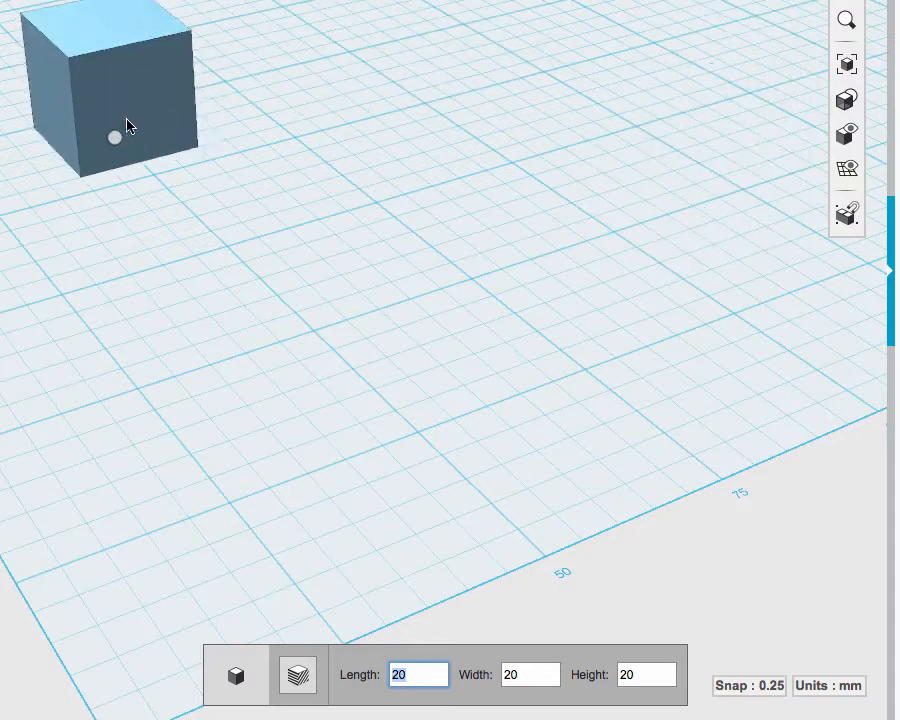
{"action": "left_click_drag", "start_coordinate": [113, 137], "coordinate": [390, 130]}
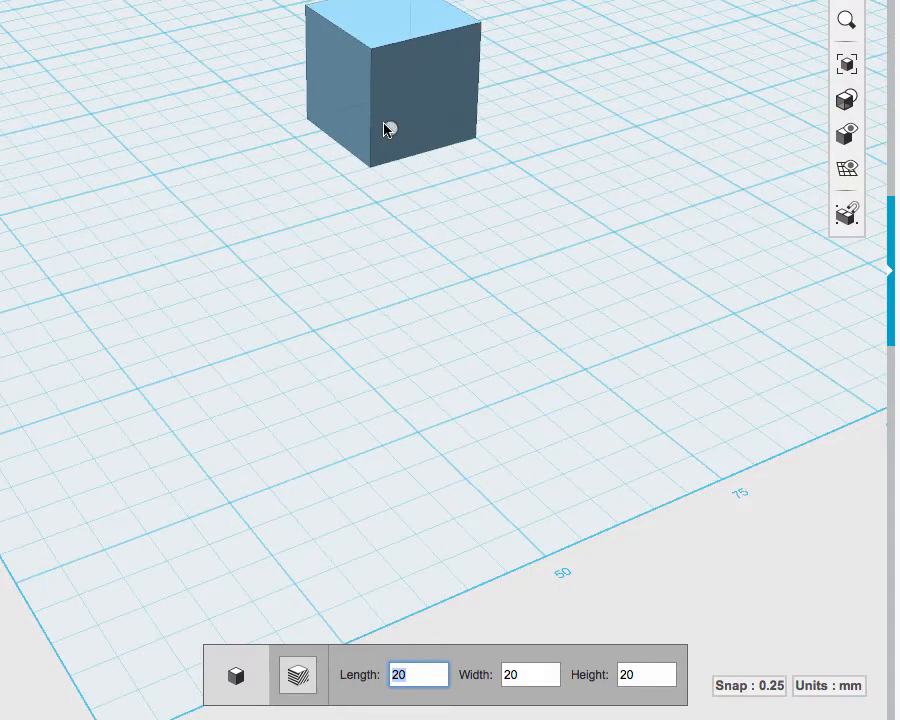
{"action": "type", "text": "40"}
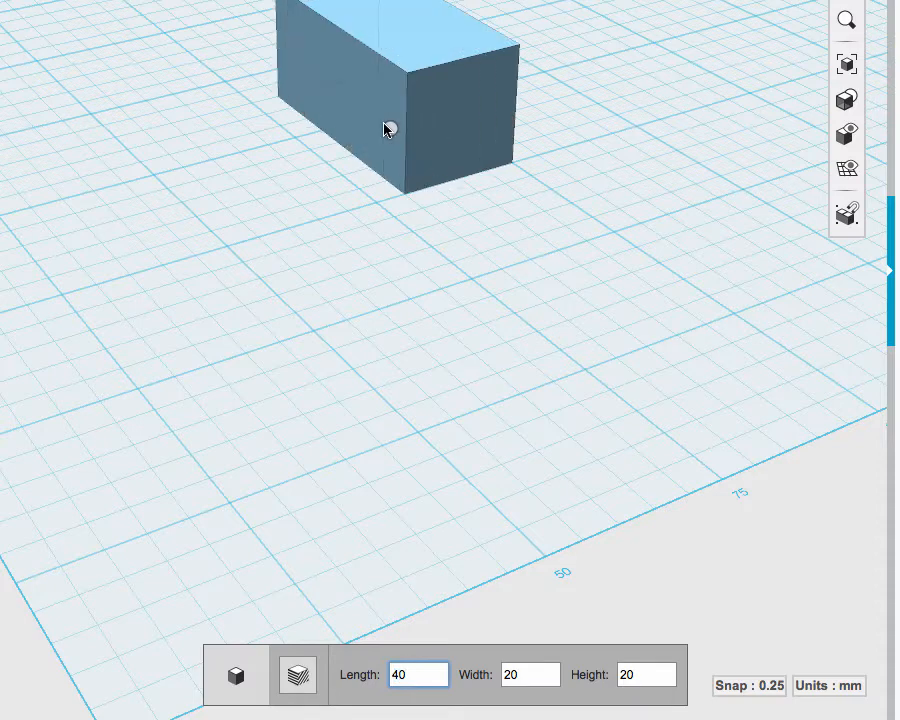
{"action": "type", "text": "4"}
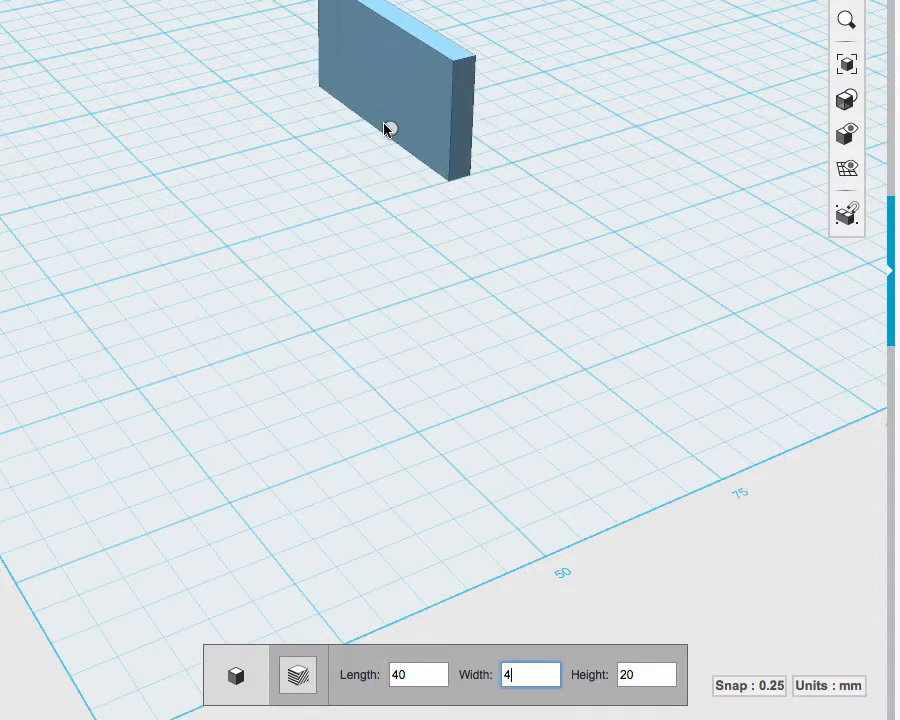
{"action": "type", "text": "40"}
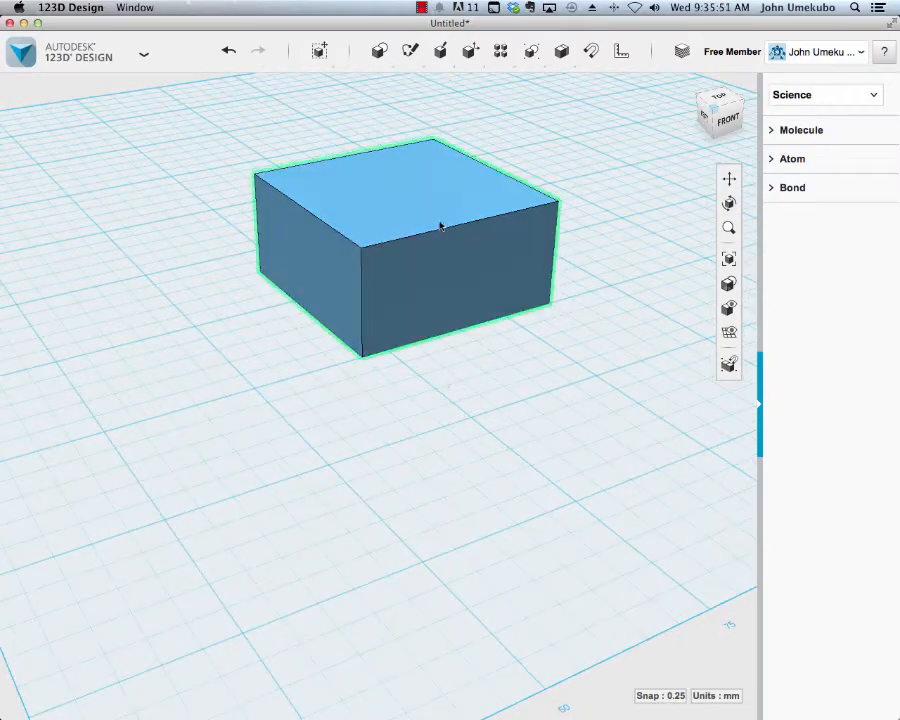
{"action": "left_click", "coordinate": [472, 50]}
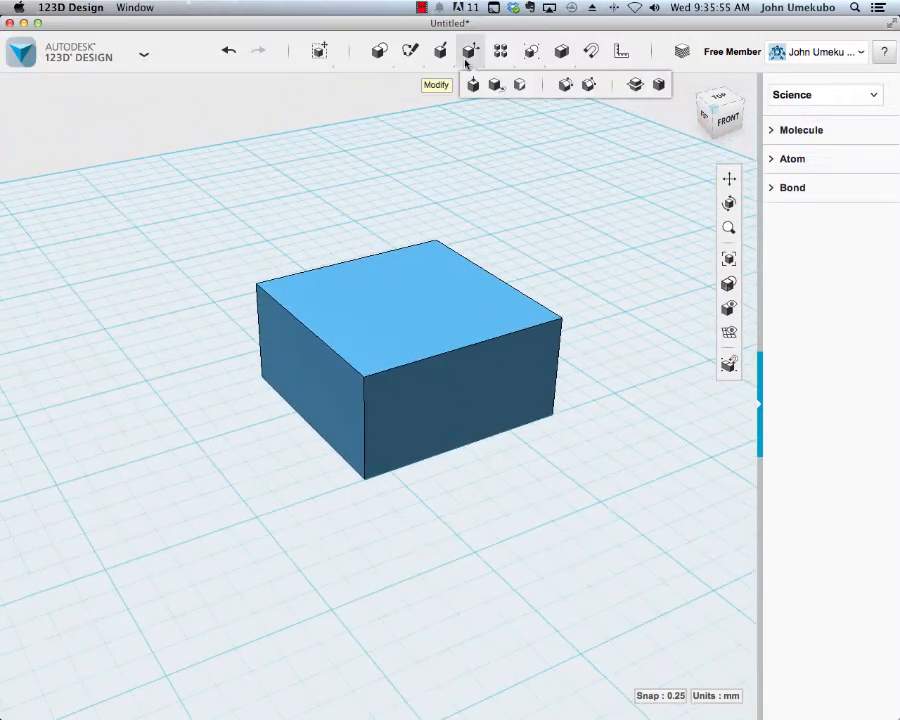
{"action": "mouse_move", "coordinate": [473, 84]}
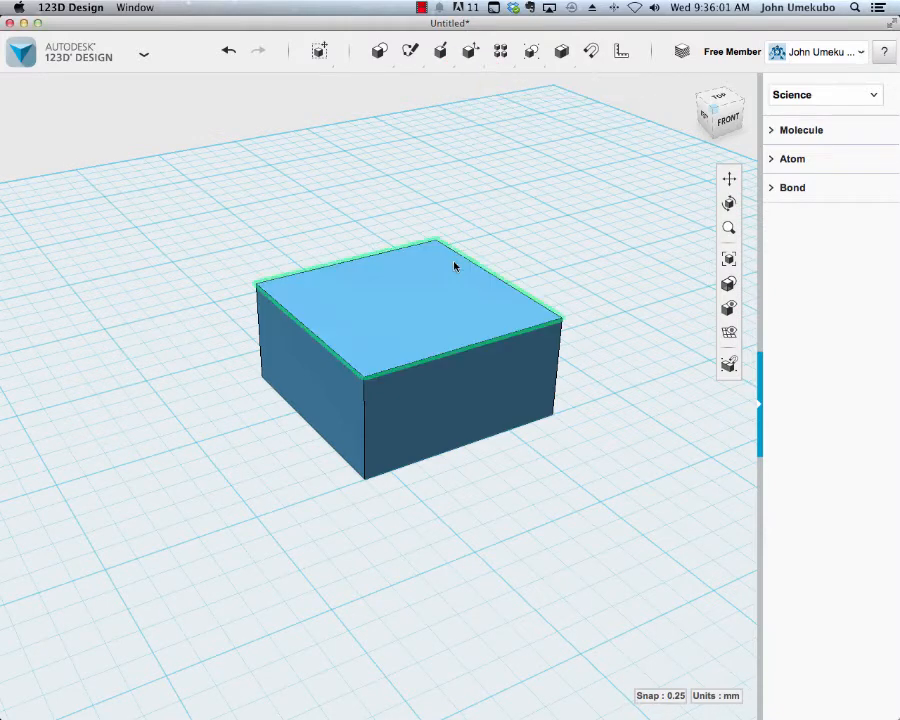
{"action": "mouse_move", "coordinate": [432, 317]}
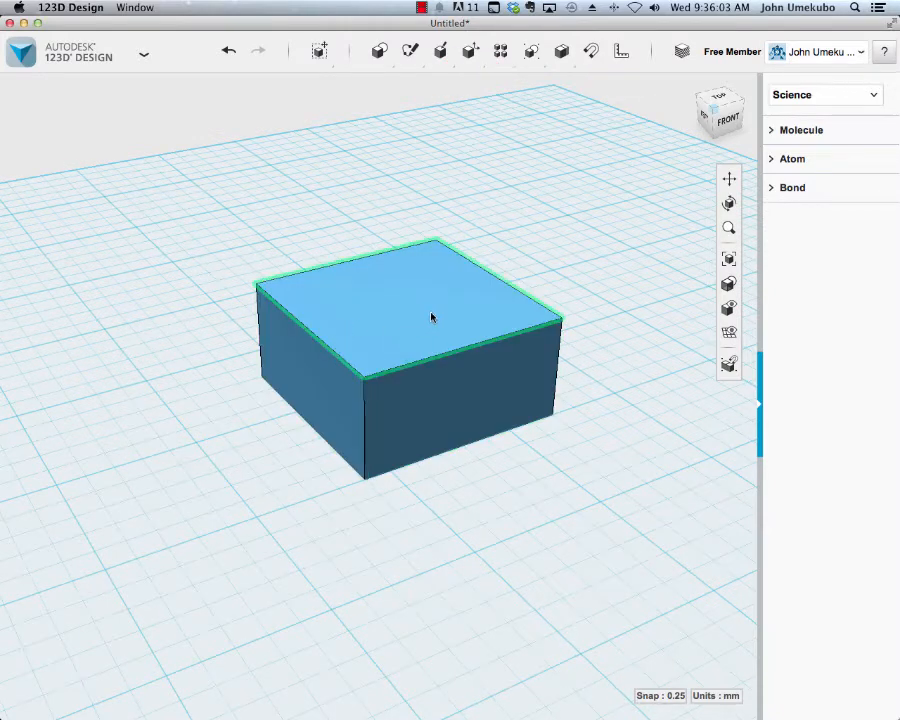
{"action": "left_click", "coordinate": [430, 324]}
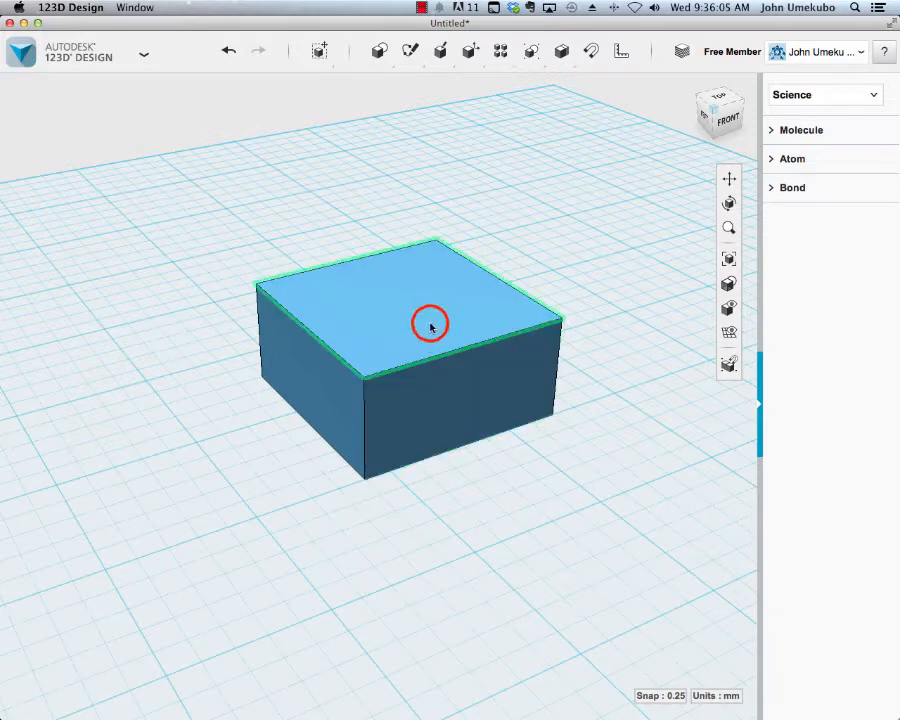
{"action": "left_click", "coordinate": [430, 305]}
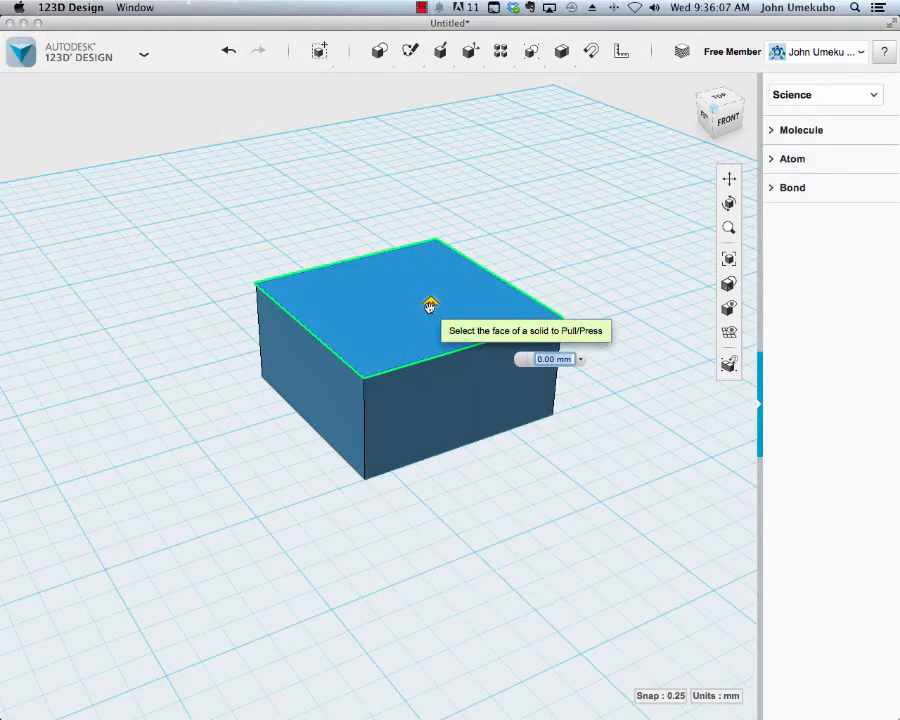
{"action": "left_click_drag", "start_coordinate": [430, 305], "coordinate": [430, 288]}
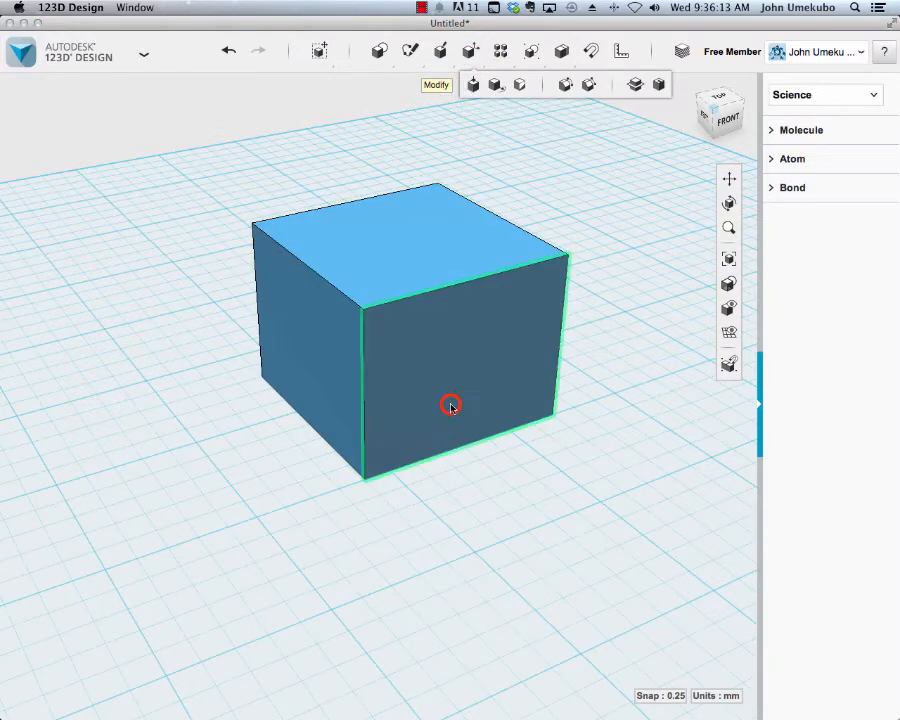
{"action": "left_click_drag", "start_coordinate": [450, 405], "coordinate": [480, 435]}
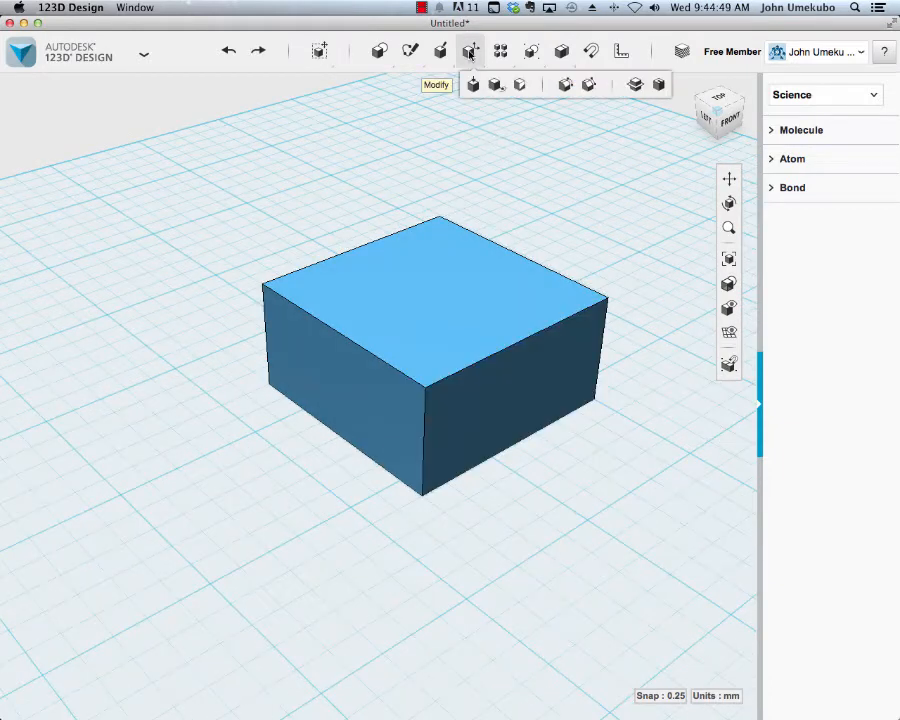
{"action": "mouse_move", "coordinate": [497, 84]}
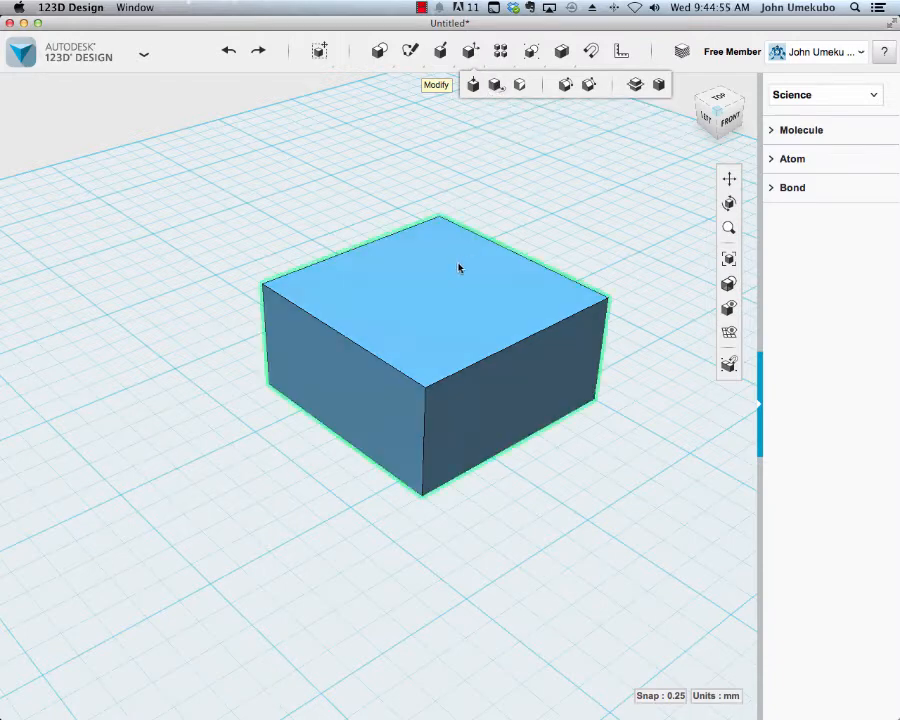
{"action": "mouse_move", "coordinate": [511, 362]}
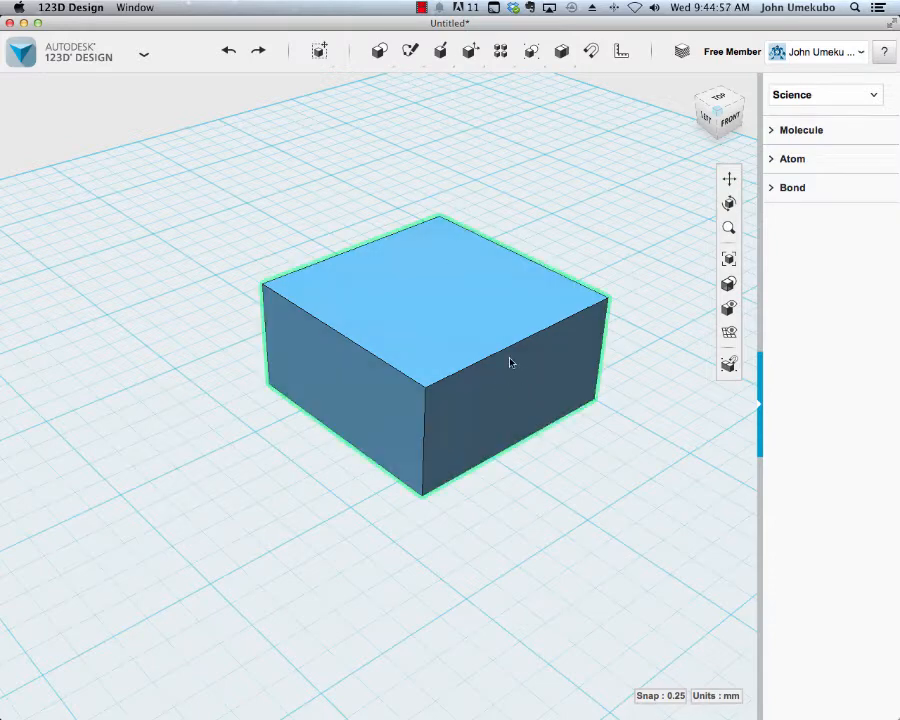
{"action": "mouse_move", "coordinate": [452, 339]}
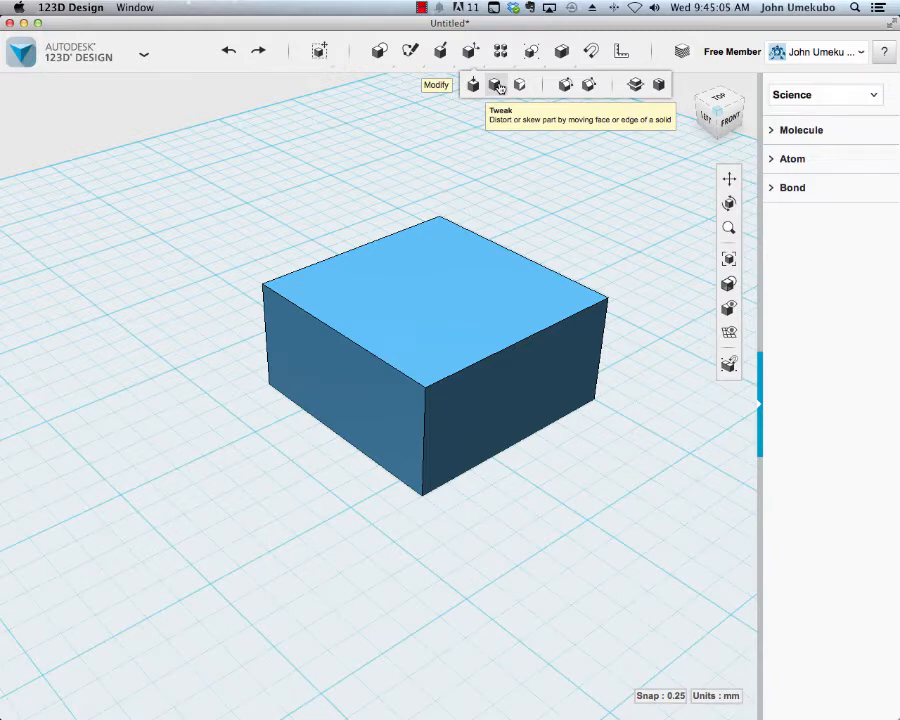
- Activate the Modify > Tweak tool and pick an edge of the box
{"action": "left_click", "coordinate": [497, 84]}
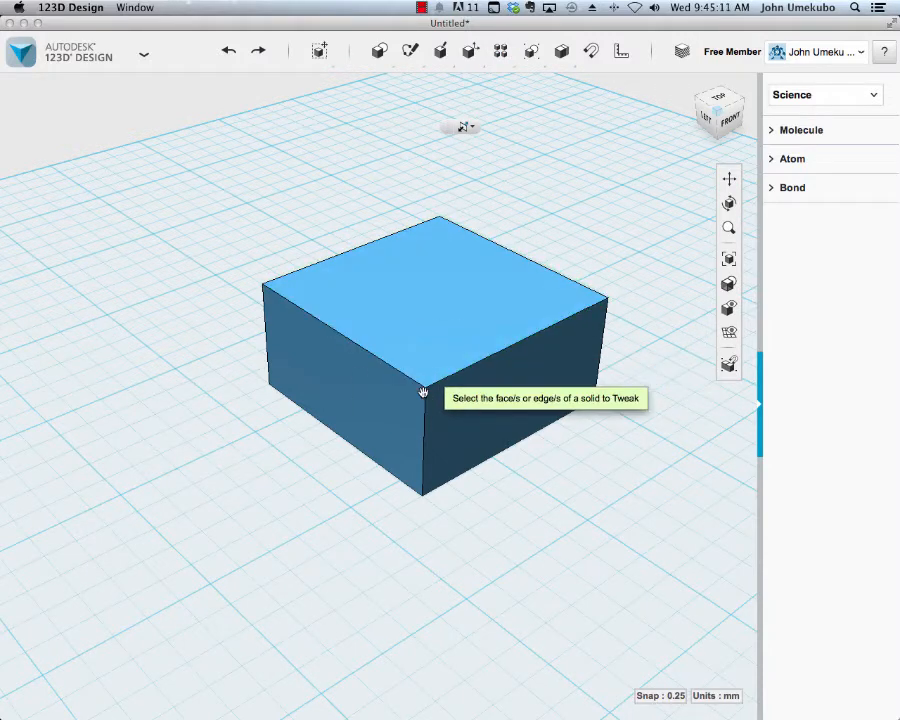
{"action": "left_click", "coordinate": [418, 390]}
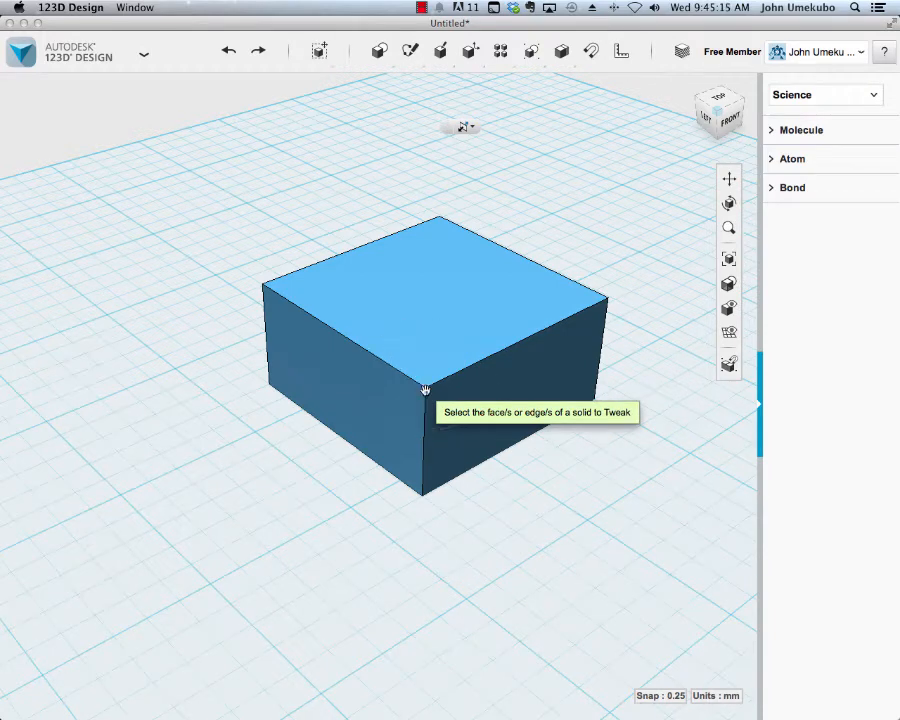
- Tweak the box's top front edge outward about 5 mm so one side slants
{"action": "left_click", "coordinate": [510, 350]}
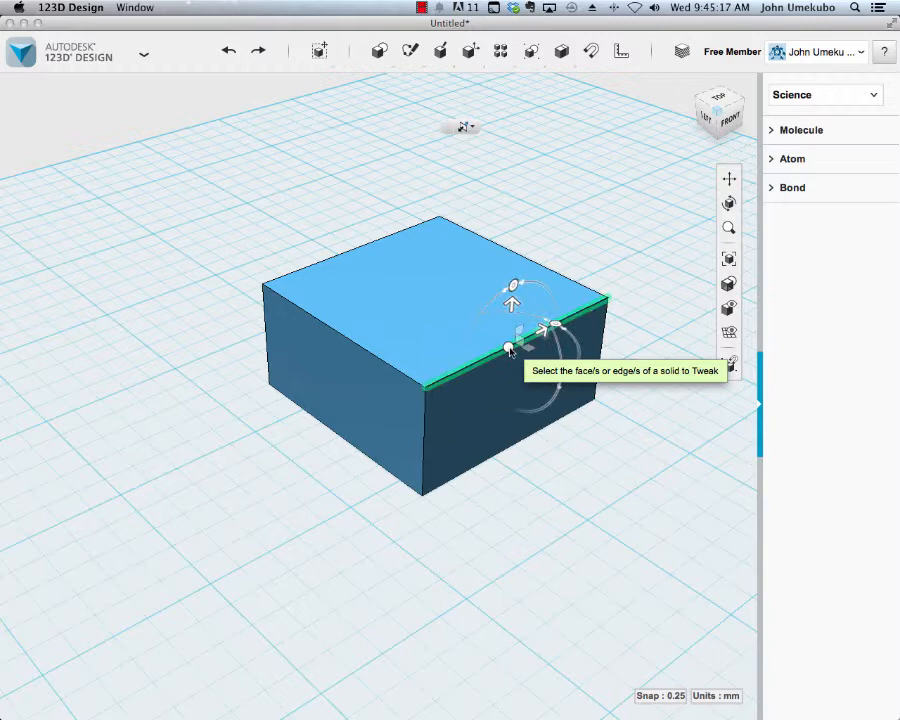
{"action": "left_click", "coordinate": [510, 348]}
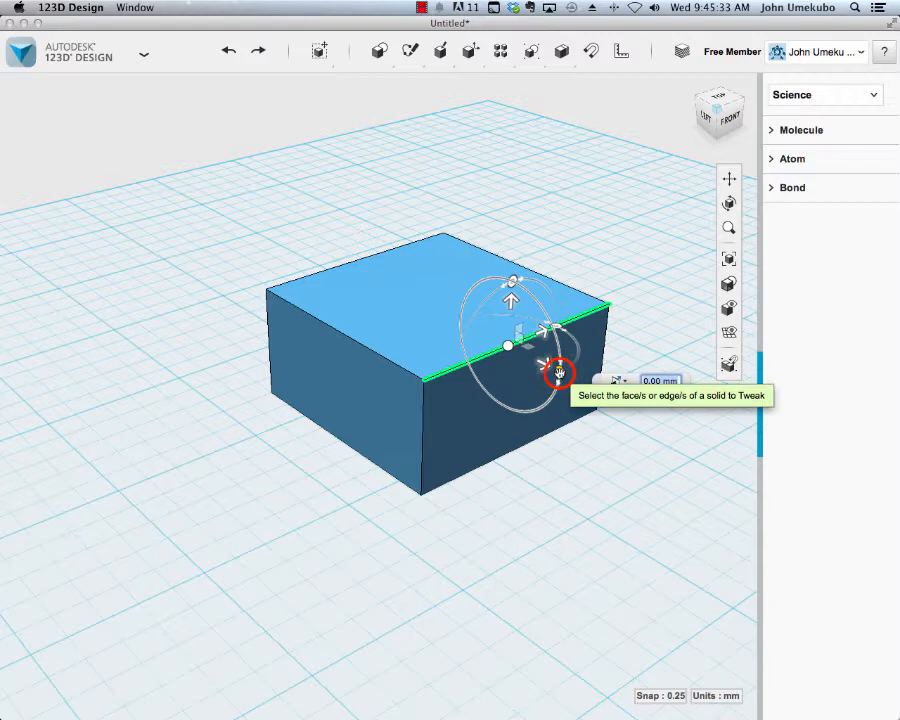
{"action": "left_click_drag", "start_coordinate": [560, 375], "coordinate": [558, 345]}
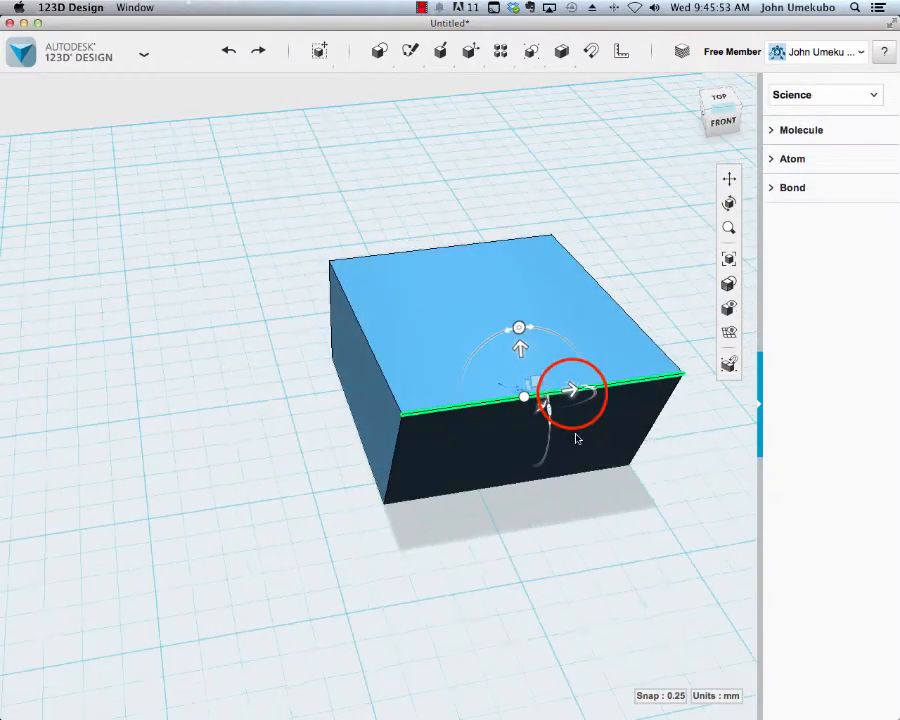
{"action": "left_click_drag", "start_coordinate": [570, 390], "coordinate": [605, 385]}
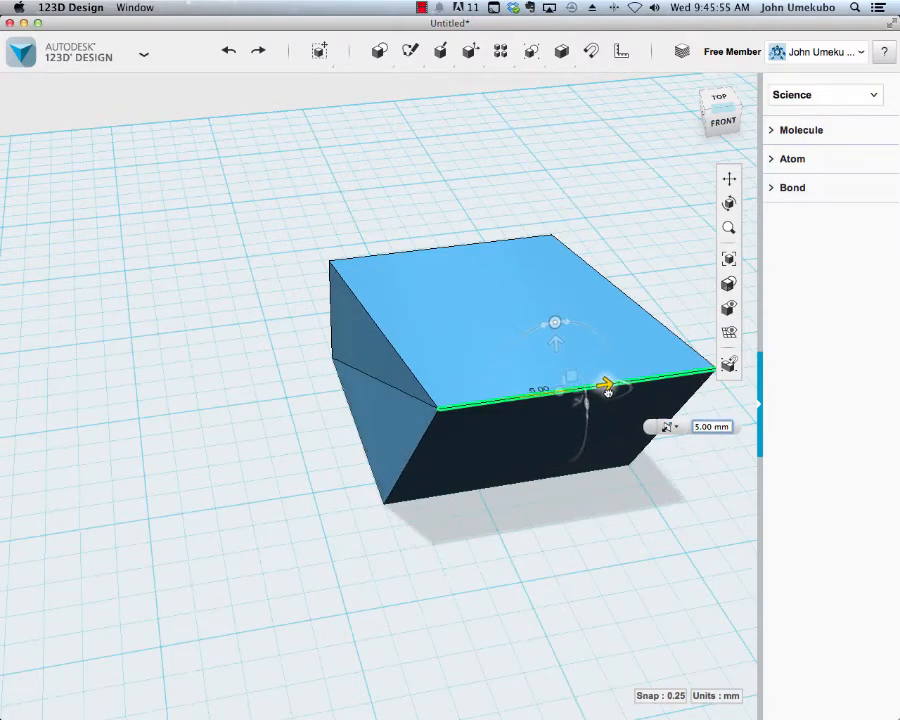
{"action": "left_click_drag", "start_coordinate": [607, 387], "coordinate": [588, 387]}
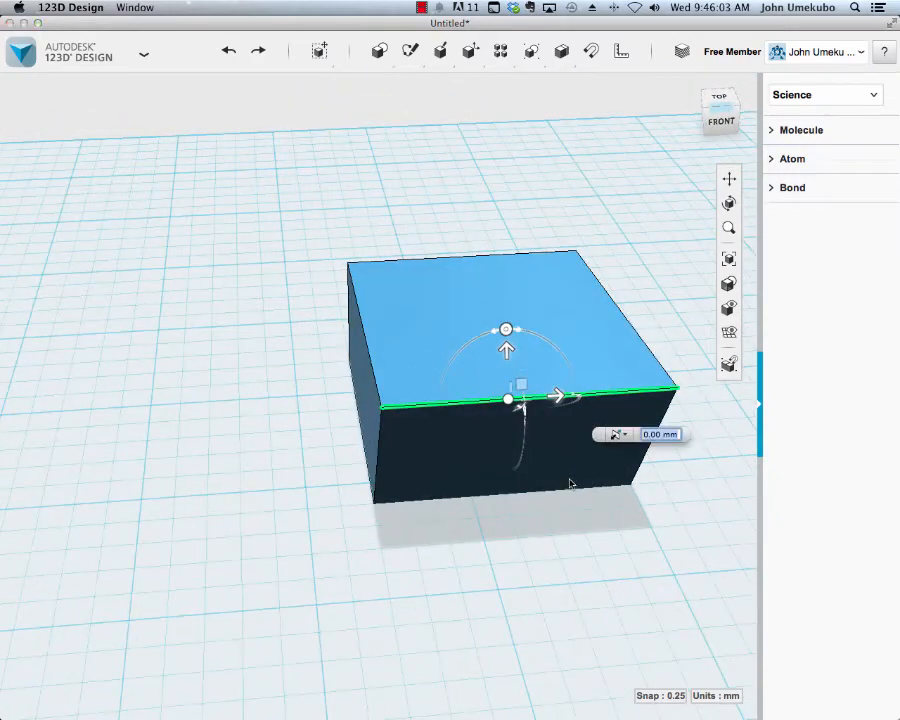
{"action": "left_click", "coordinate": [474, 51]}
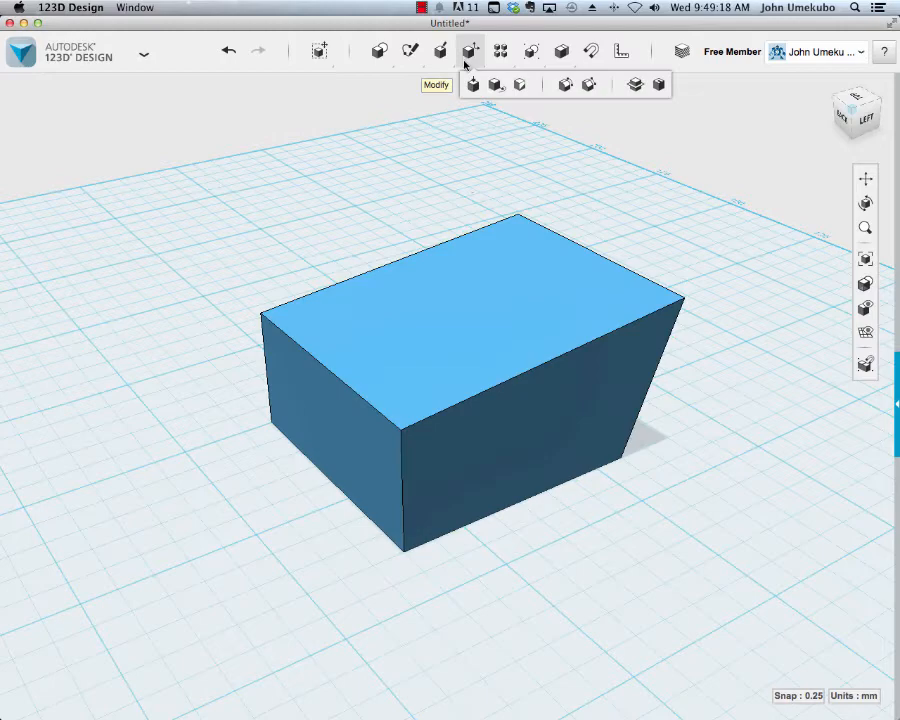
{"action": "mouse_move", "coordinate": [495, 84]}
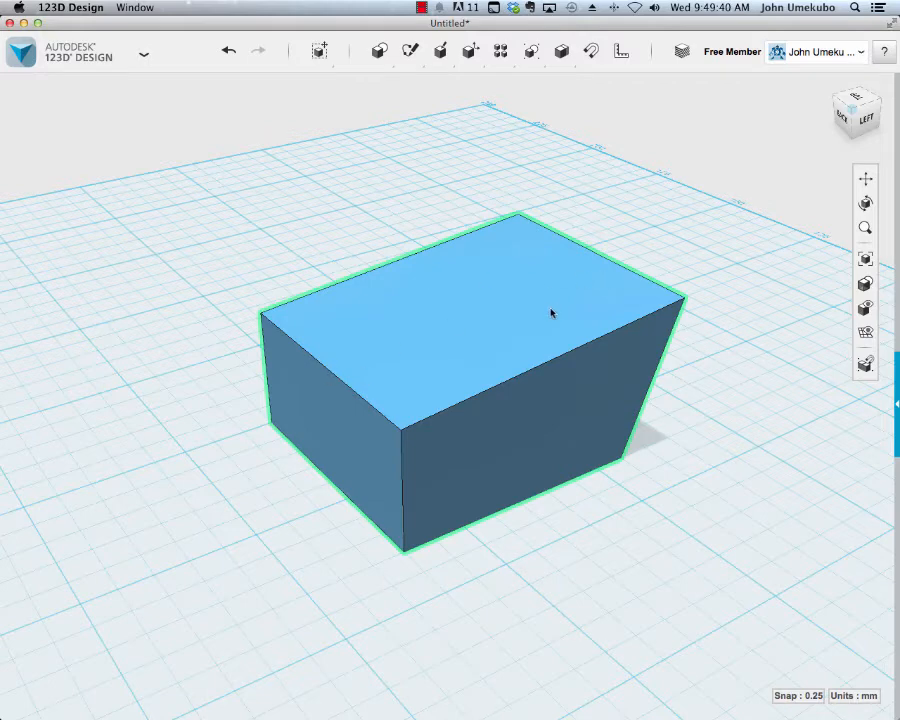
- Choose the Polyline tool from the Sketch shapes list
{"action": "left_click", "coordinate": [404, 51]}
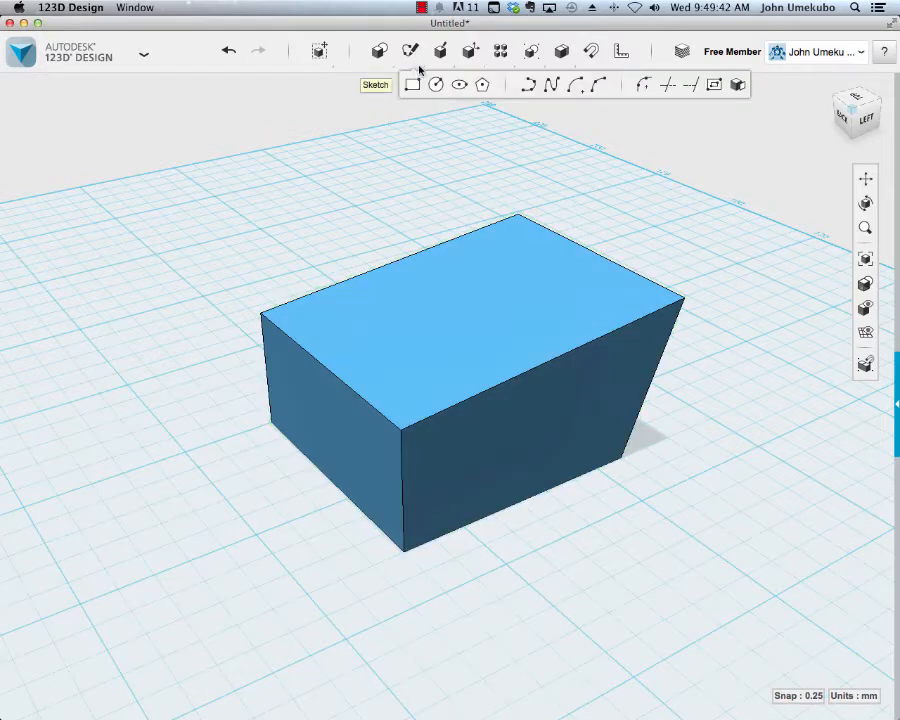
{"action": "left_click", "coordinate": [434, 327]}
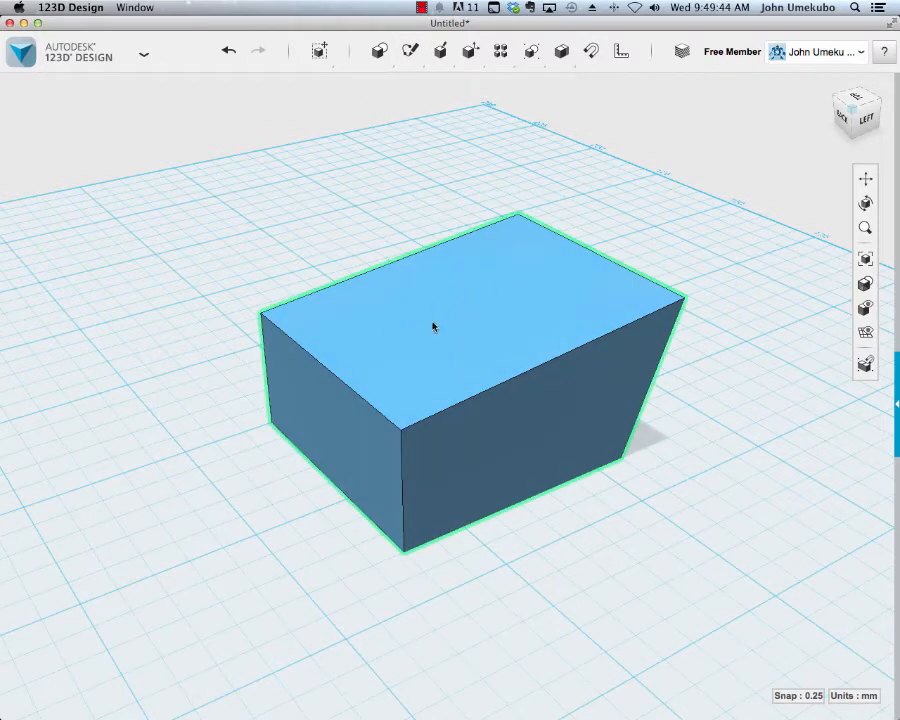
{"action": "left_click", "coordinate": [410, 74]}
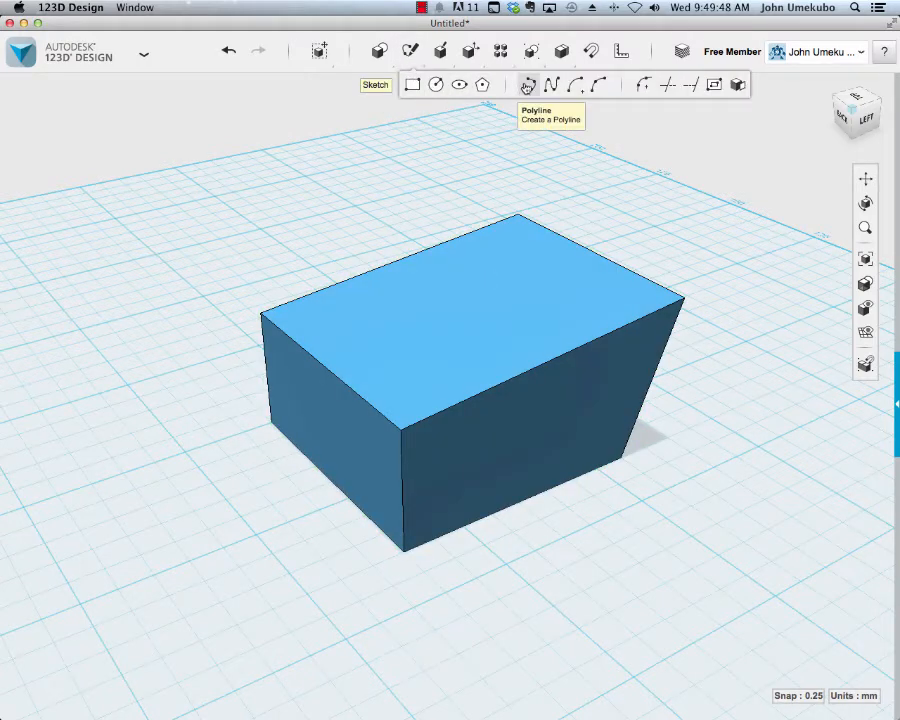
{"action": "left_click", "coordinate": [524, 84]}
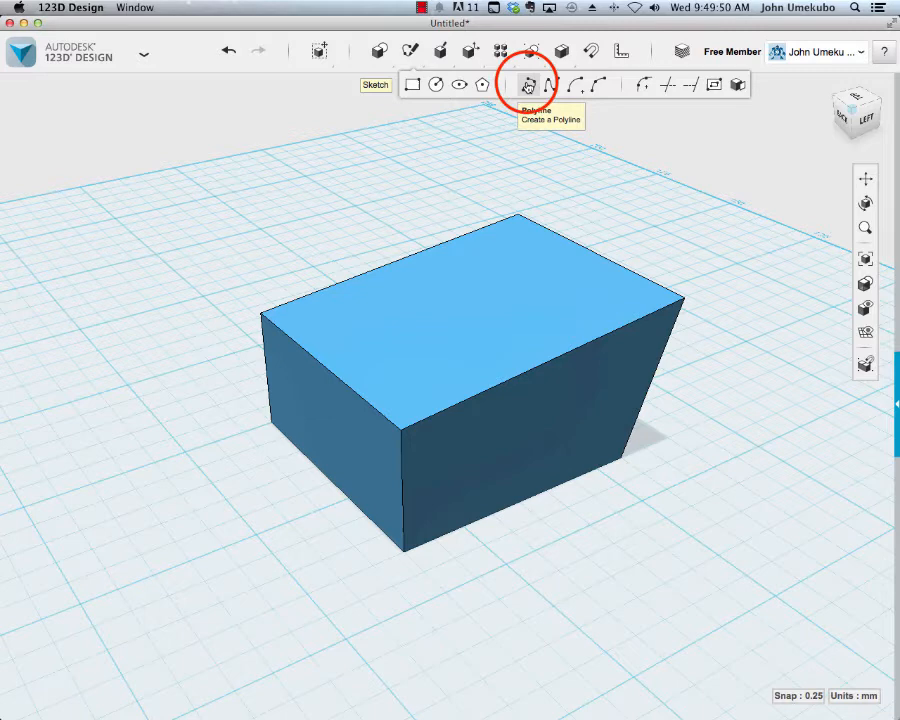
{"action": "left_click", "coordinate": [533, 84]}
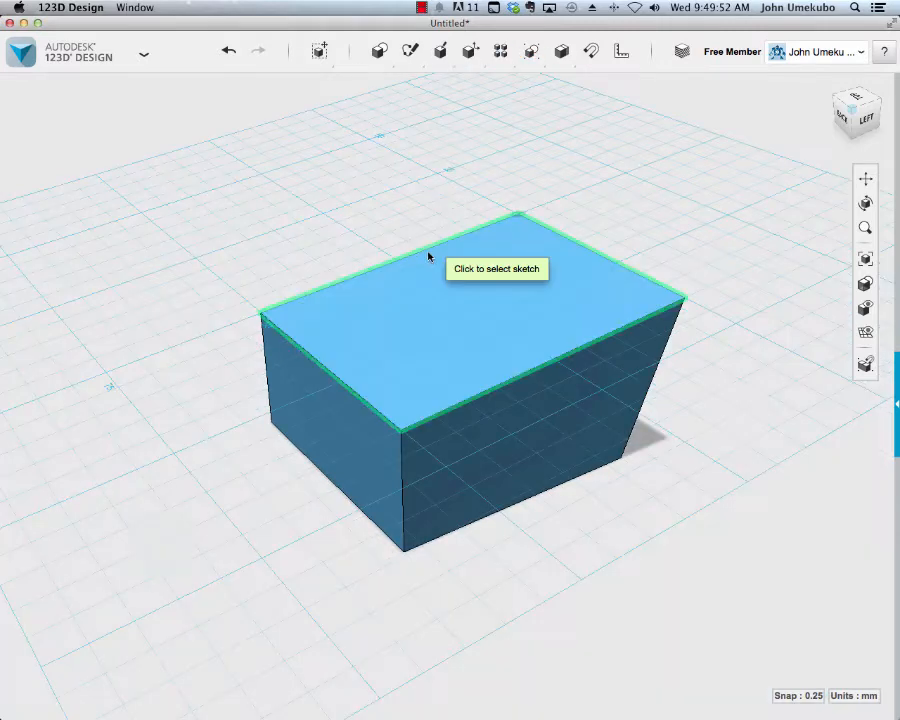
{"action": "mouse_move", "coordinate": [417, 258]}
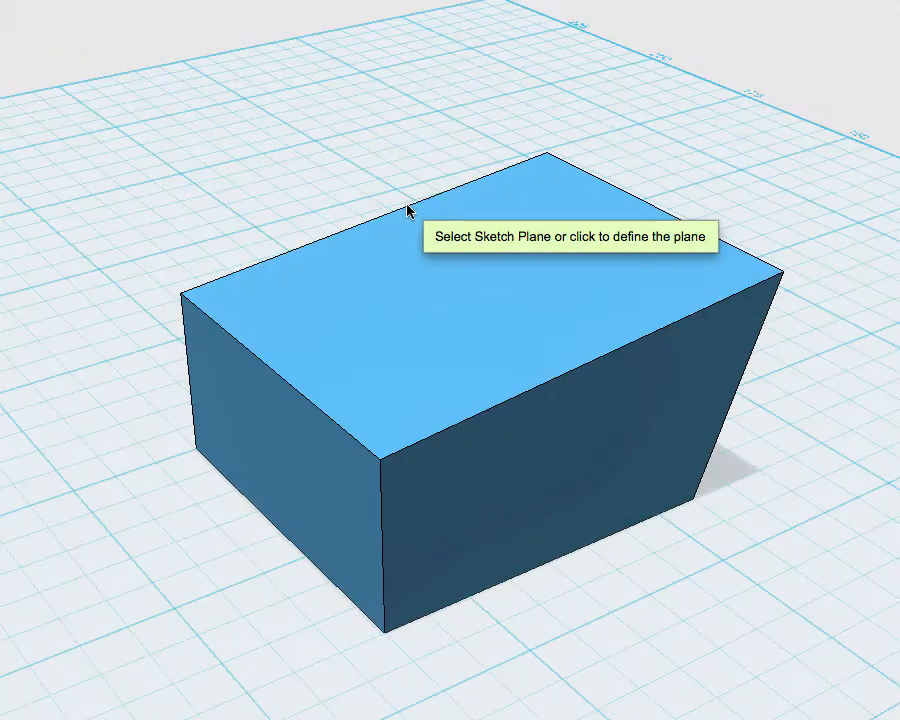
- Use the box's top face as sketch plane and start the polyline on its back edge
{"action": "left_click", "coordinate": [408, 212]}
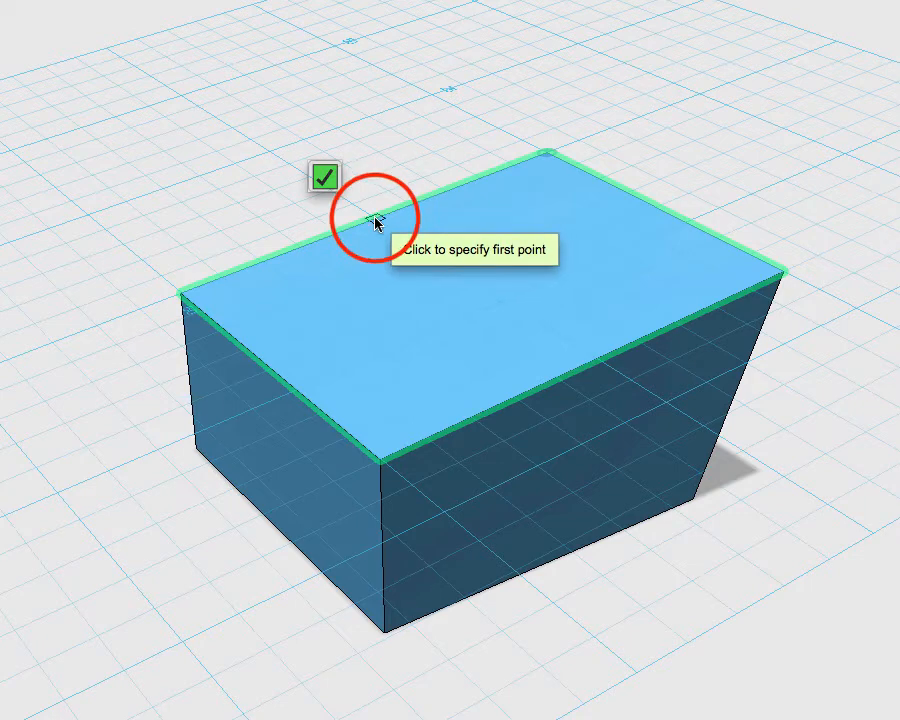
{"action": "left_click", "coordinate": [374, 218]}
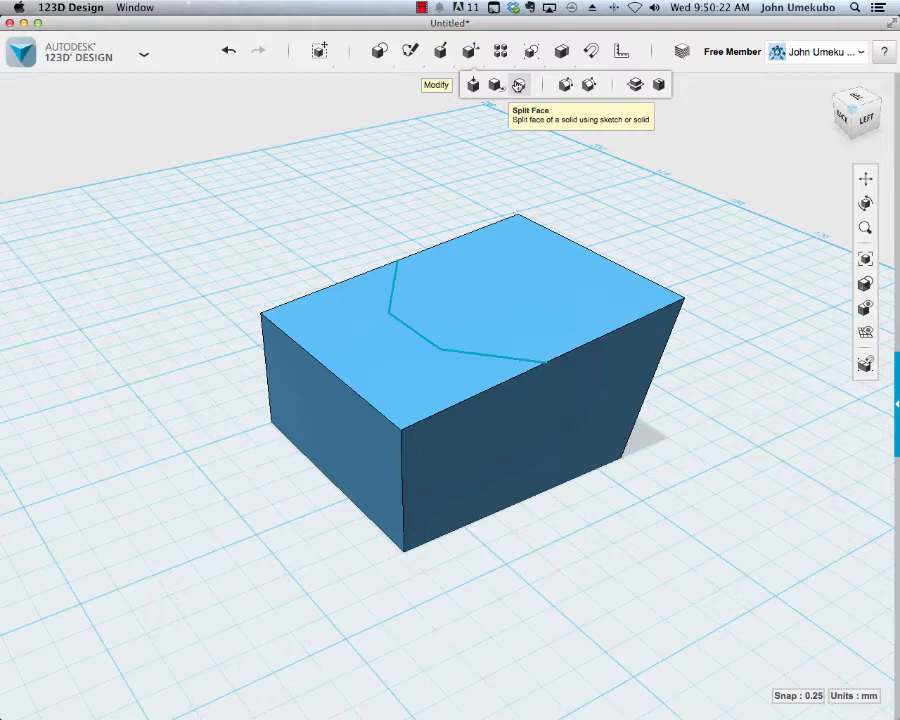
- Run Split Face on the top face with the polyline as splitting entity
{"action": "left_click", "coordinate": [521, 84]}
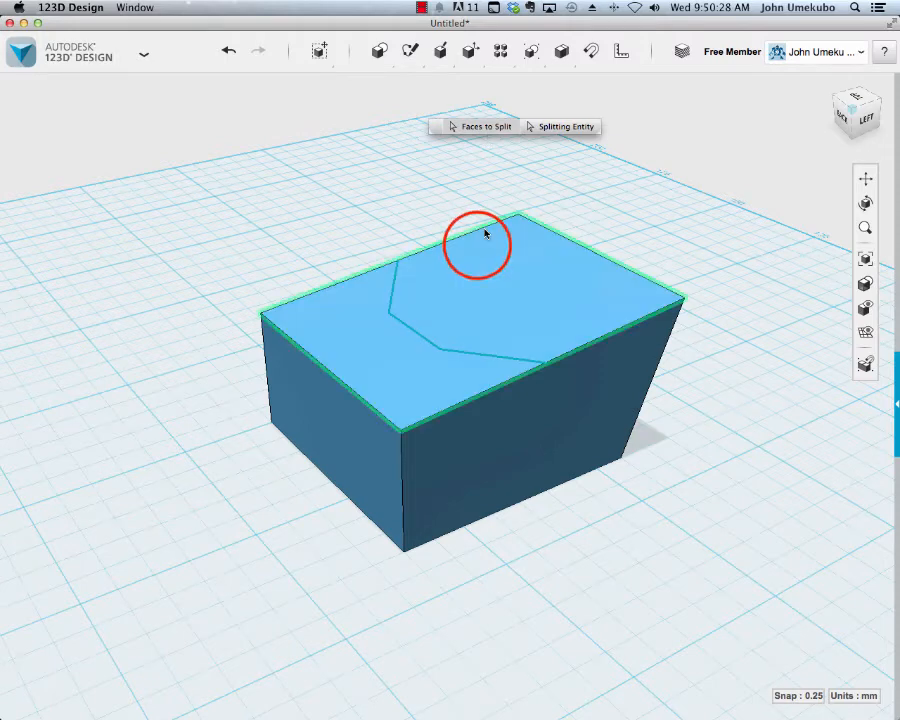
{"action": "mouse_move", "coordinate": [550, 144]}
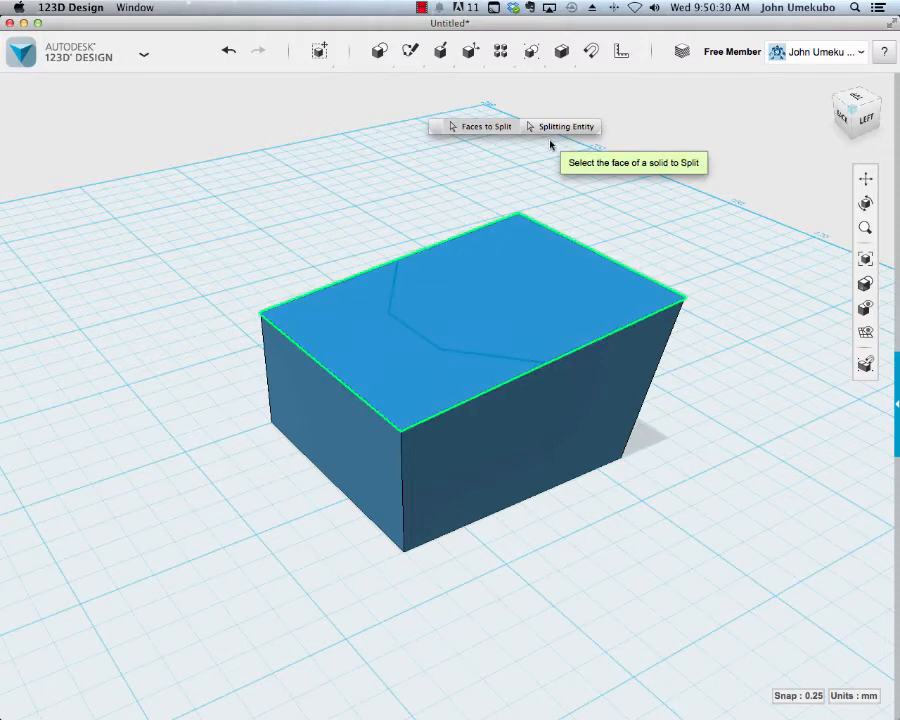
{"action": "left_click", "coordinate": [563, 126]}
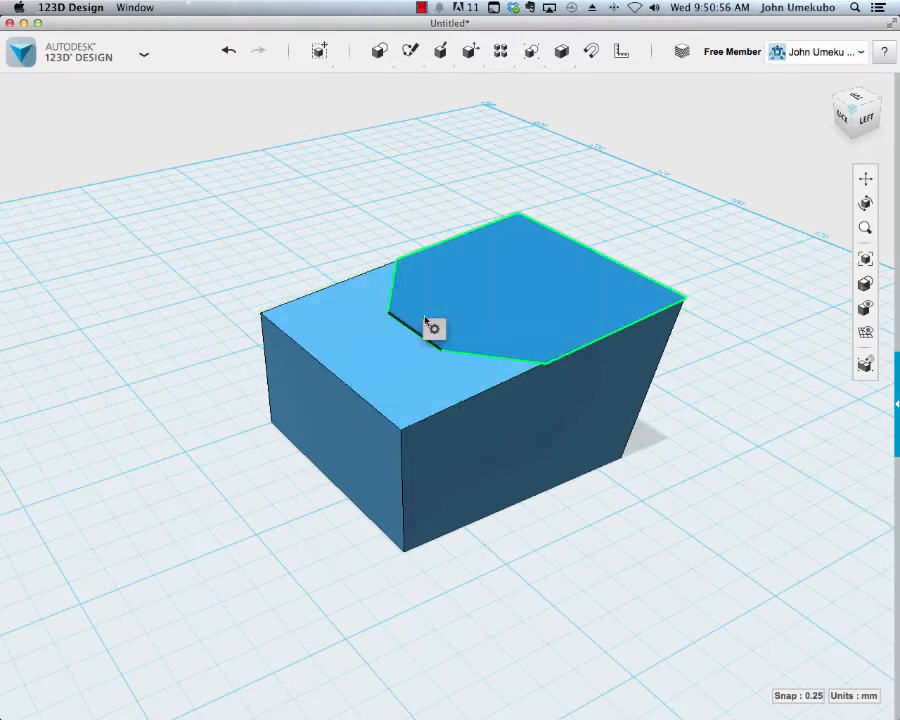
- Select the split-off back part of the box's top face
{"action": "left_click", "coordinate": [433, 324]}
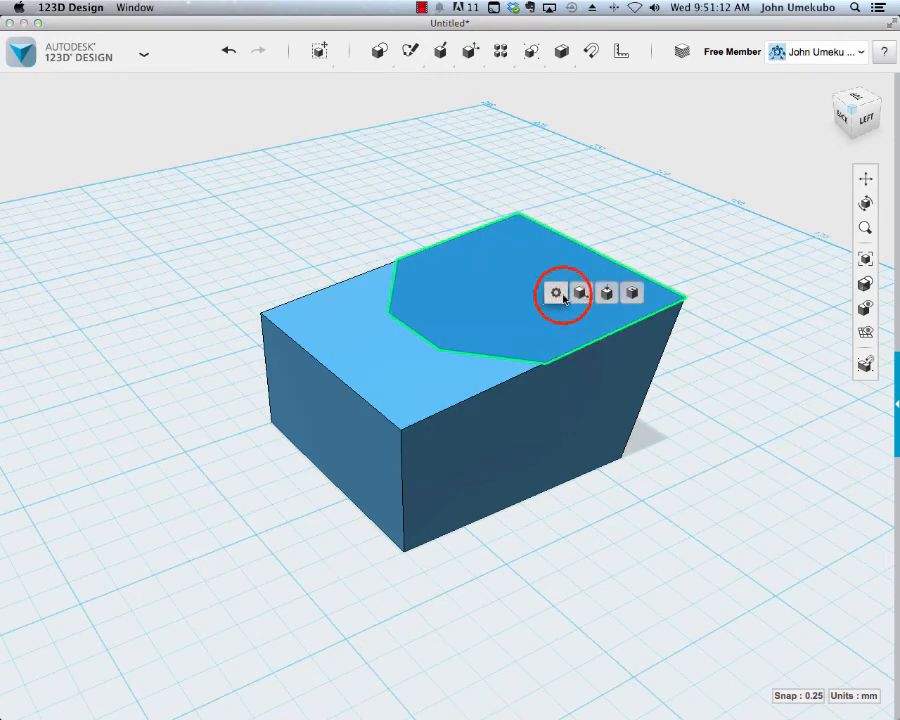
- Tweak the split-off top face upward to 16 mm, forming a faceted gem-like solid
{"action": "left_click", "coordinate": [555, 293]}
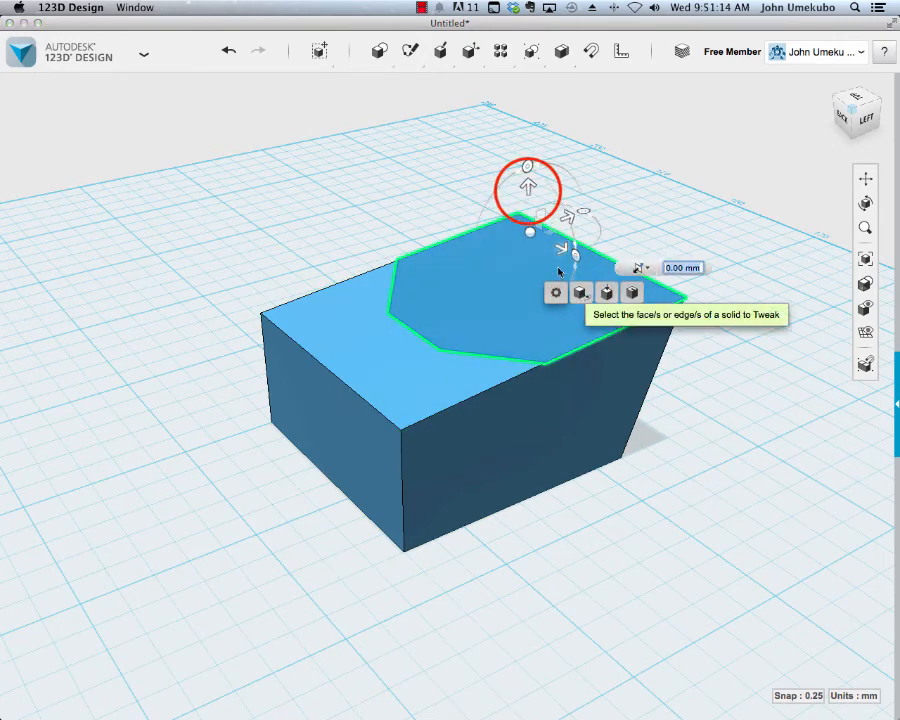
{"action": "left_click_drag", "start_coordinate": [527, 190], "coordinate": [527, 168]}
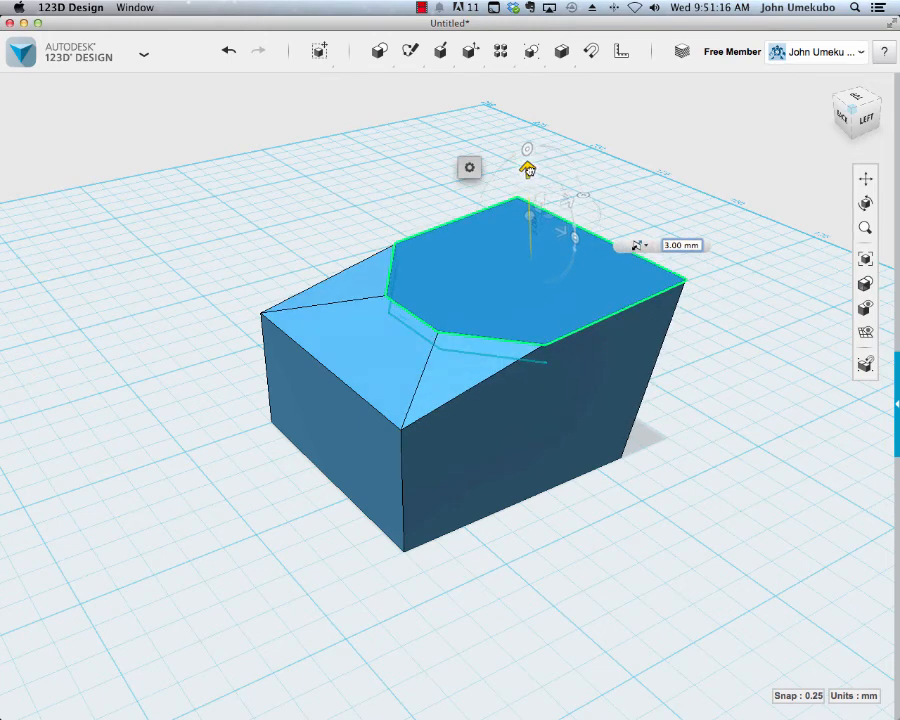
{"action": "left_click_drag", "start_coordinate": [527, 168], "coordinate": [527, 135]}
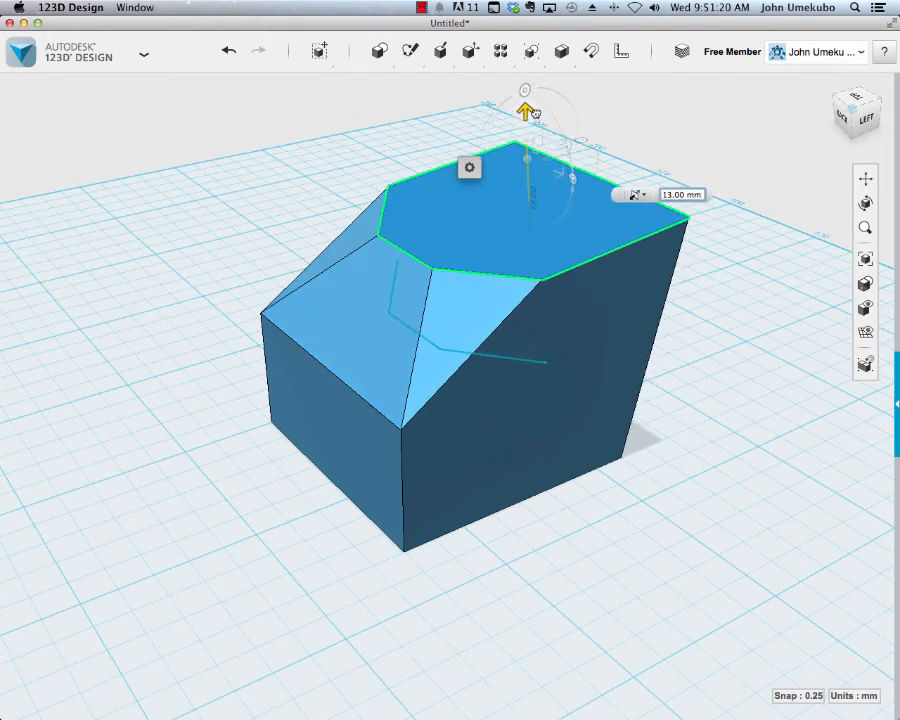
{"action": "left_click_drag", "start_coordinate": [525, 112], "coordinate": [525, 96]}
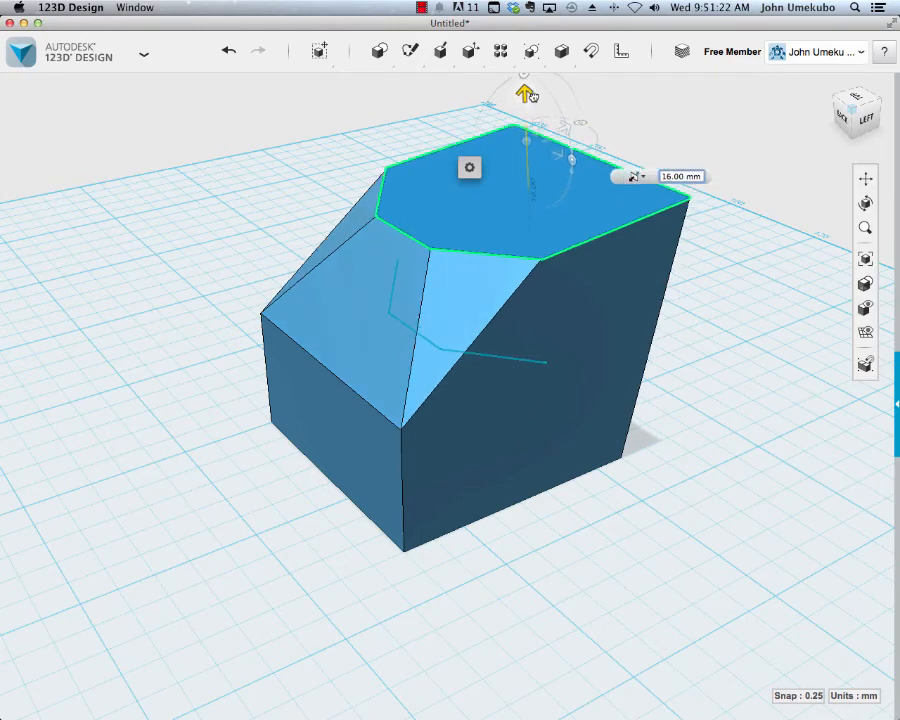
{"action": "left_click", "coordinate": [577, 624]}
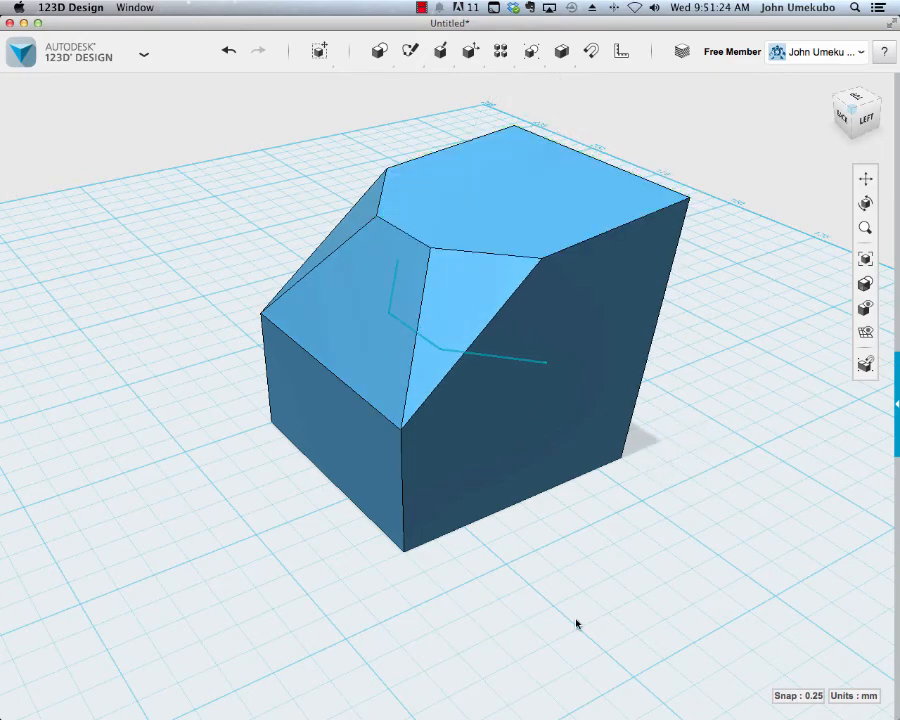